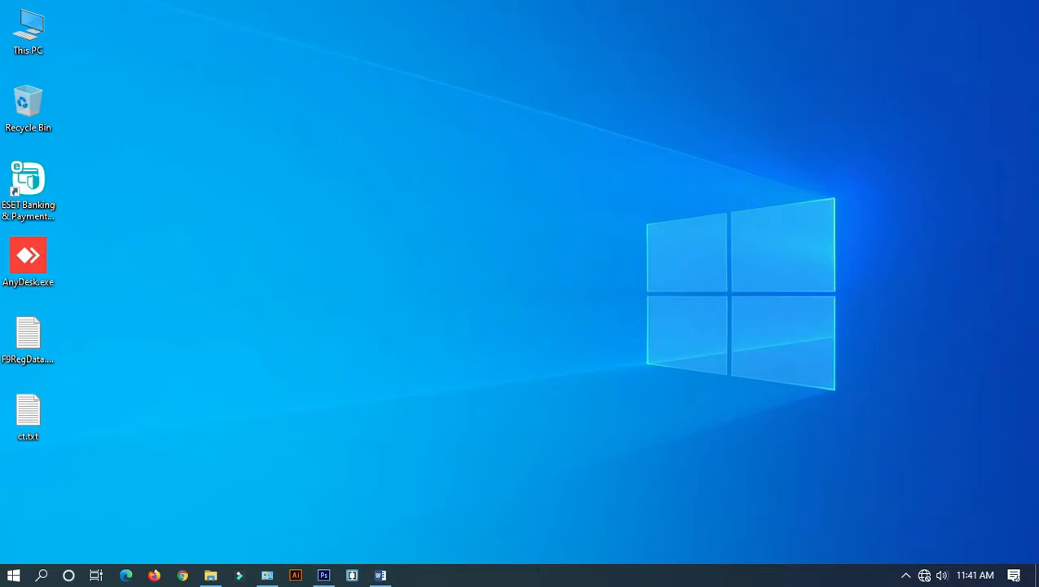
# Launch Windows Settings from the Start menu gear icon.
pyautogui.click(13, 575)
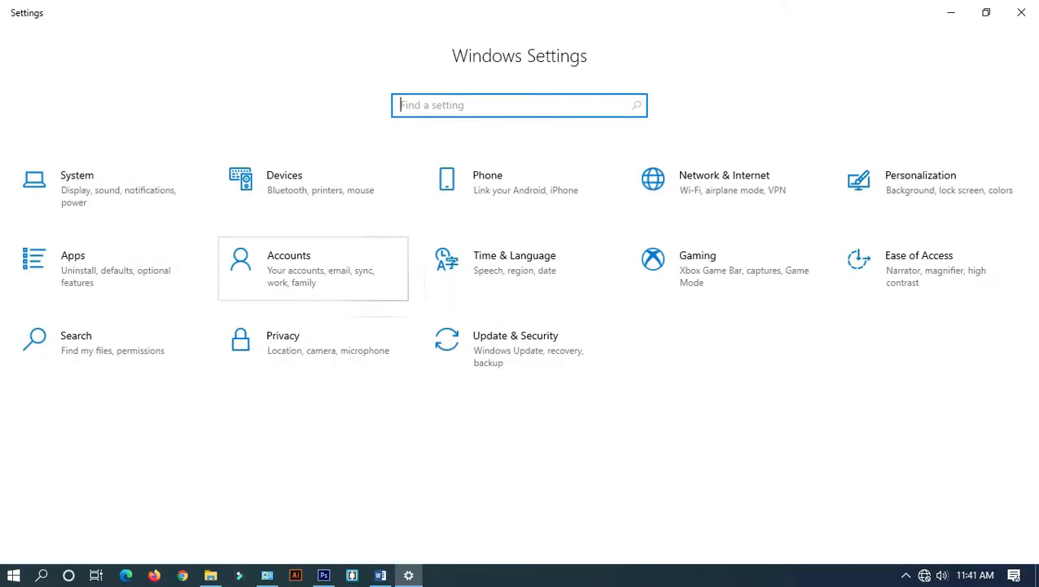
# Show the Windows Update page with the pending .NET Framework update.
pyautogui.click(515, 348)
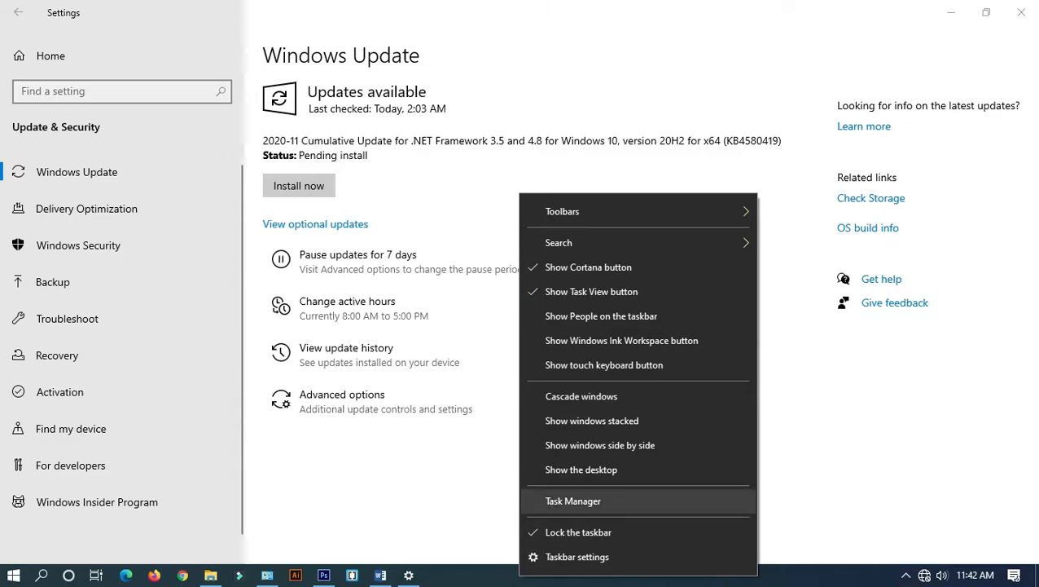
# Start Task Manager from the taskbar menu and switch to its Services list.
pyautogui.click(574, 500)
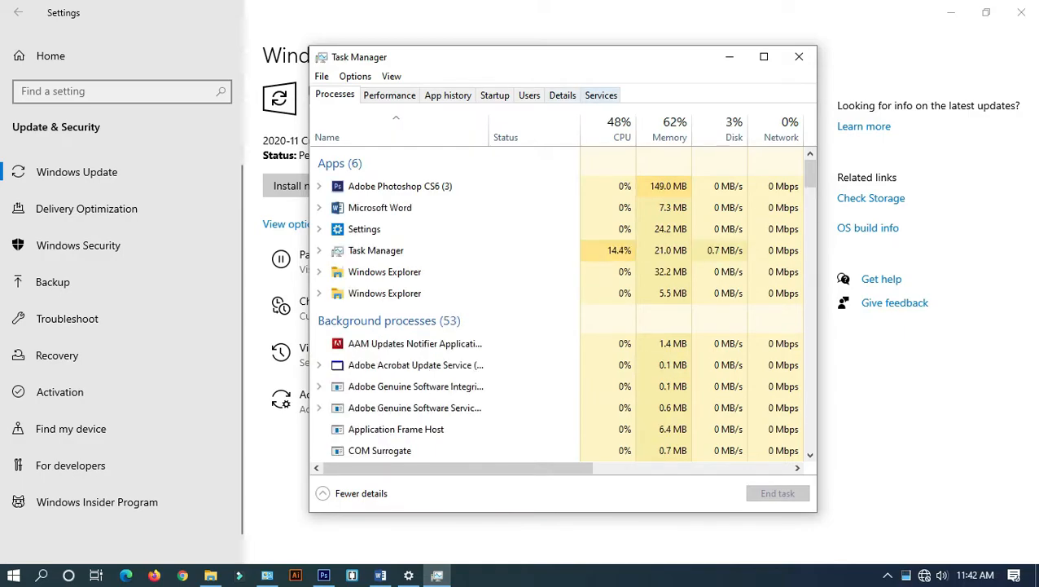
pyautogui.click(599, 94)
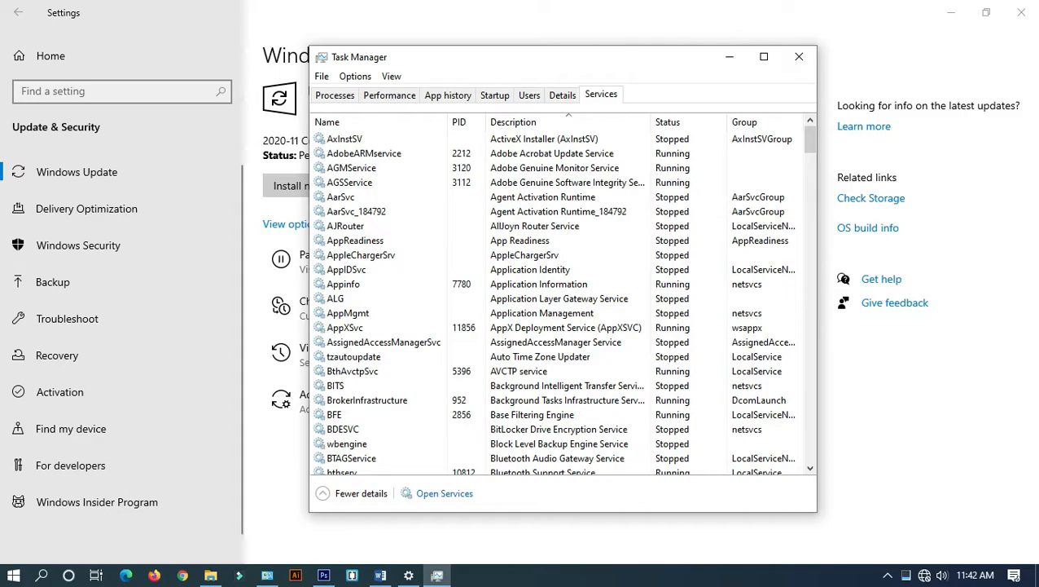
# Locate UsoSvc in the services list and stop the Update Orchestrator Service.
pyautogui.click(375, 225)
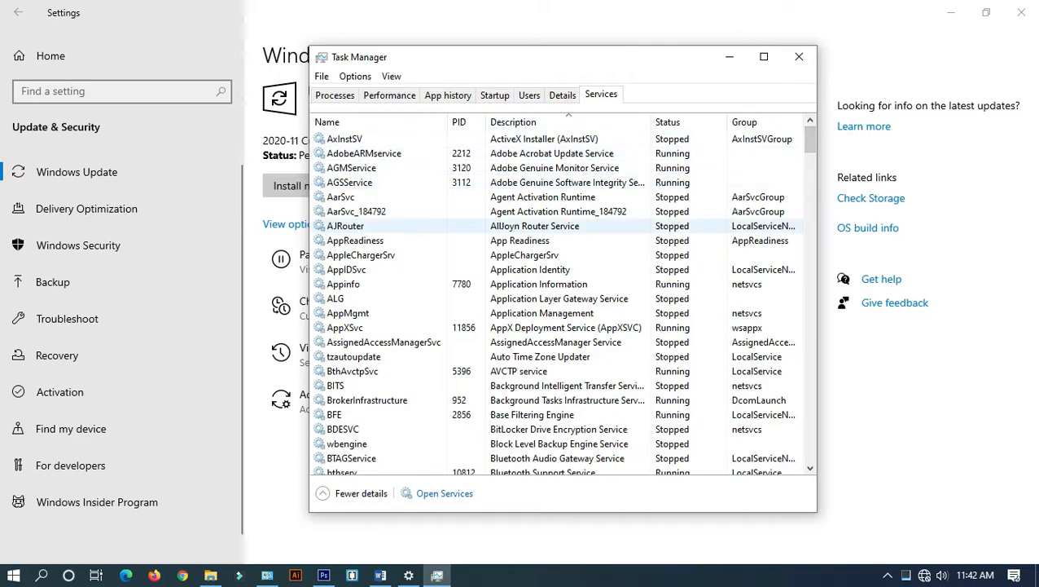
pyautogui.click(345, 225)
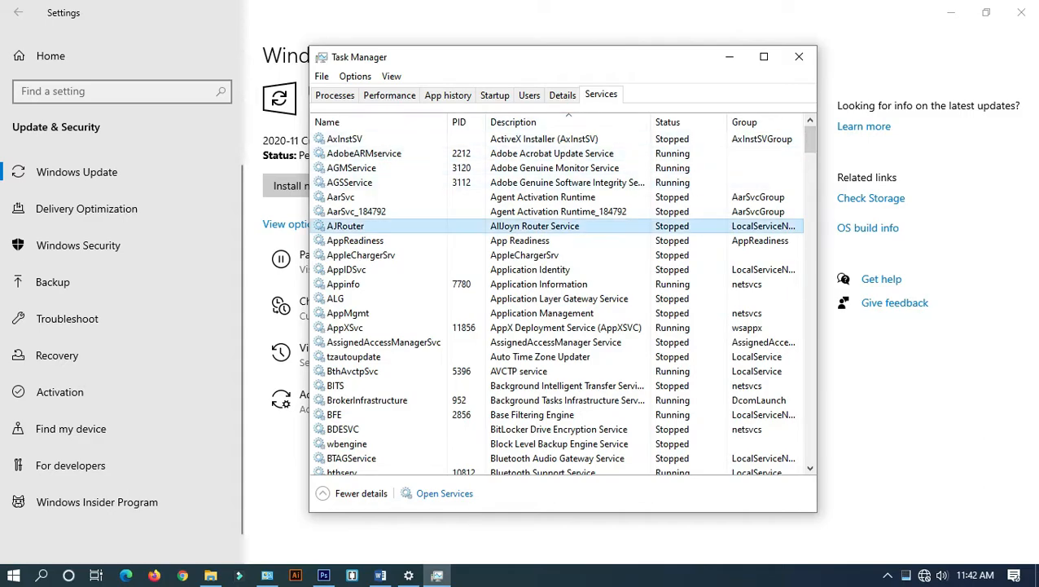
pyautogui.scroll(-3)
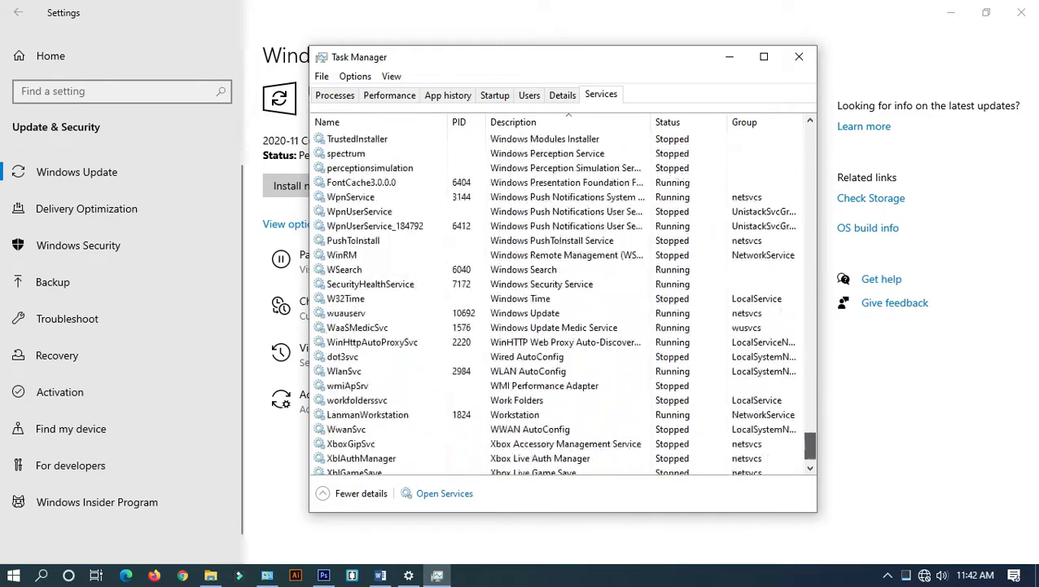
pyautogui.scroll(-3)
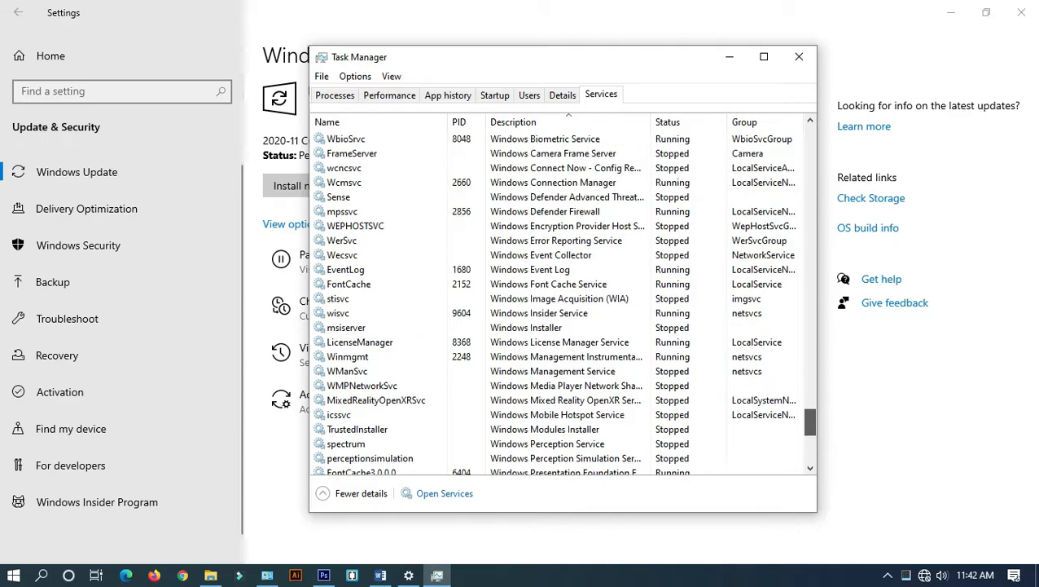
pyautogui.scroll(-3)
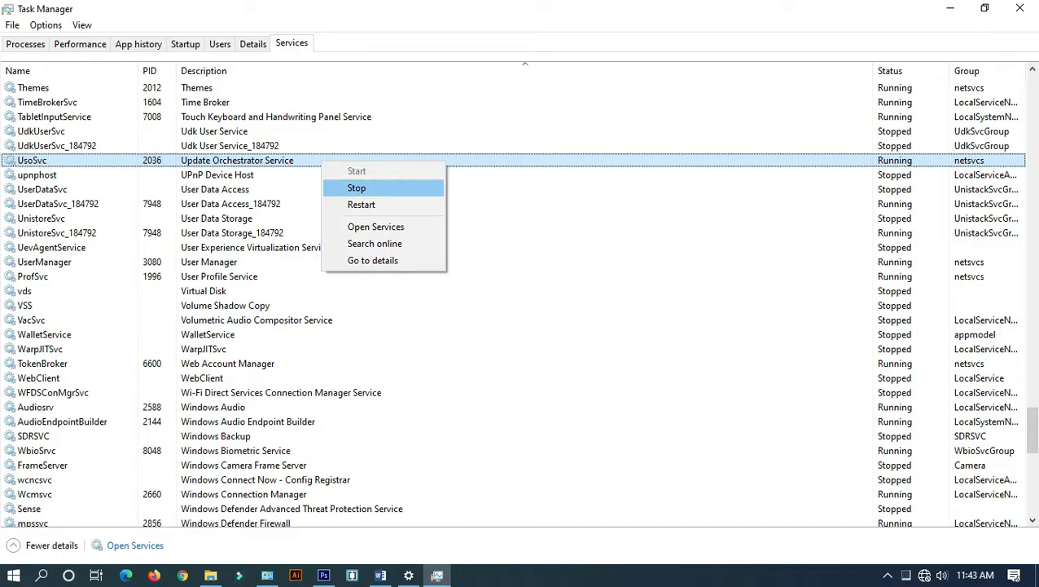
pyautogui.click(362, 205)
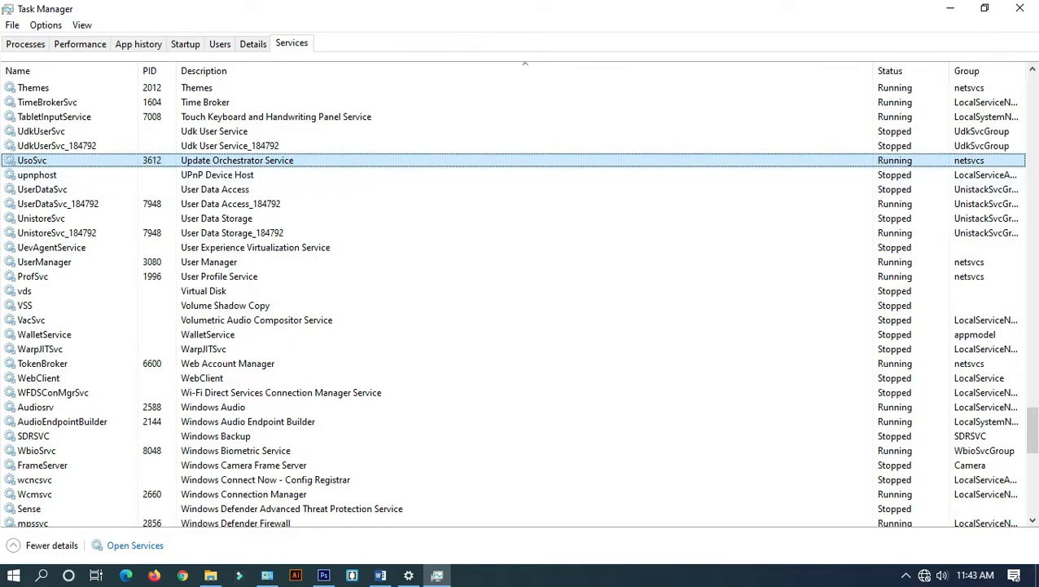